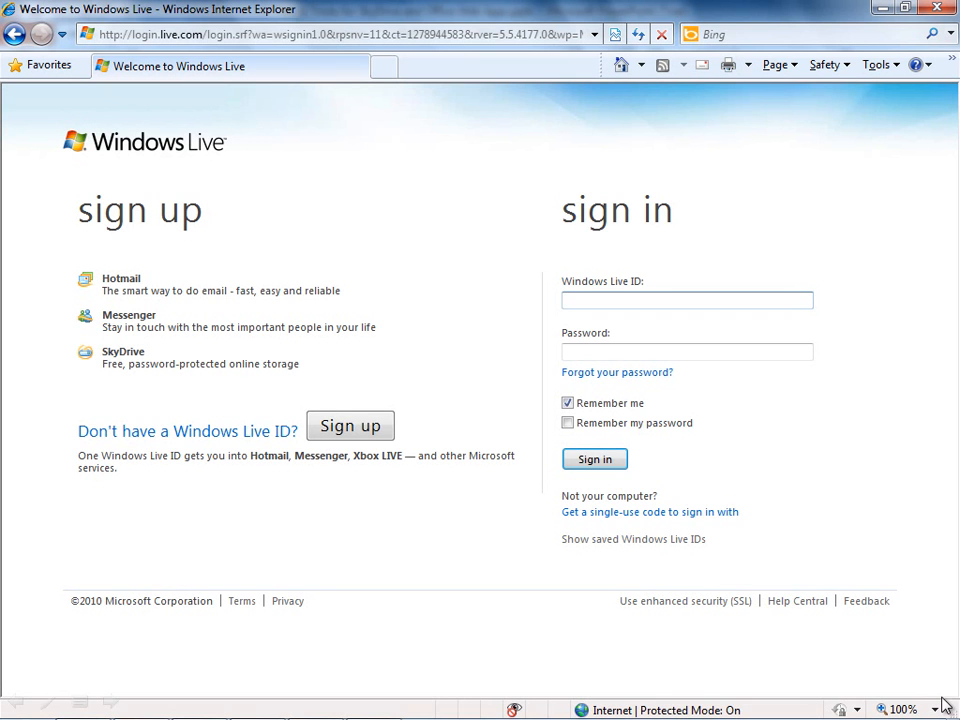
{"action": "left_click", "coordinate": [688, 300]}
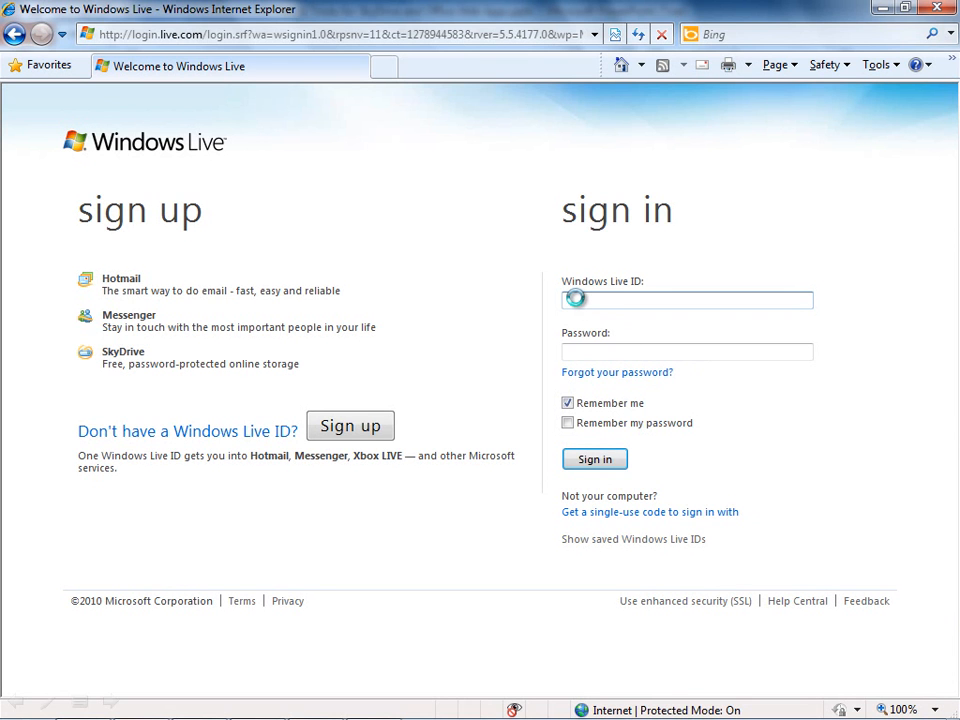
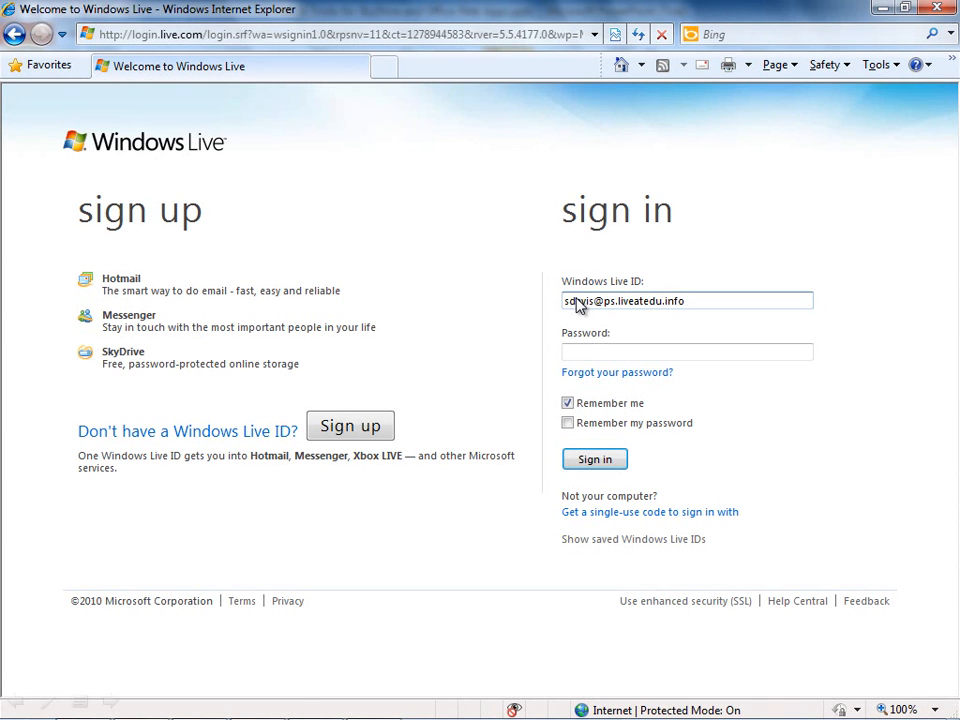
{"action": "left_click", "coordinate": [688, 352]}
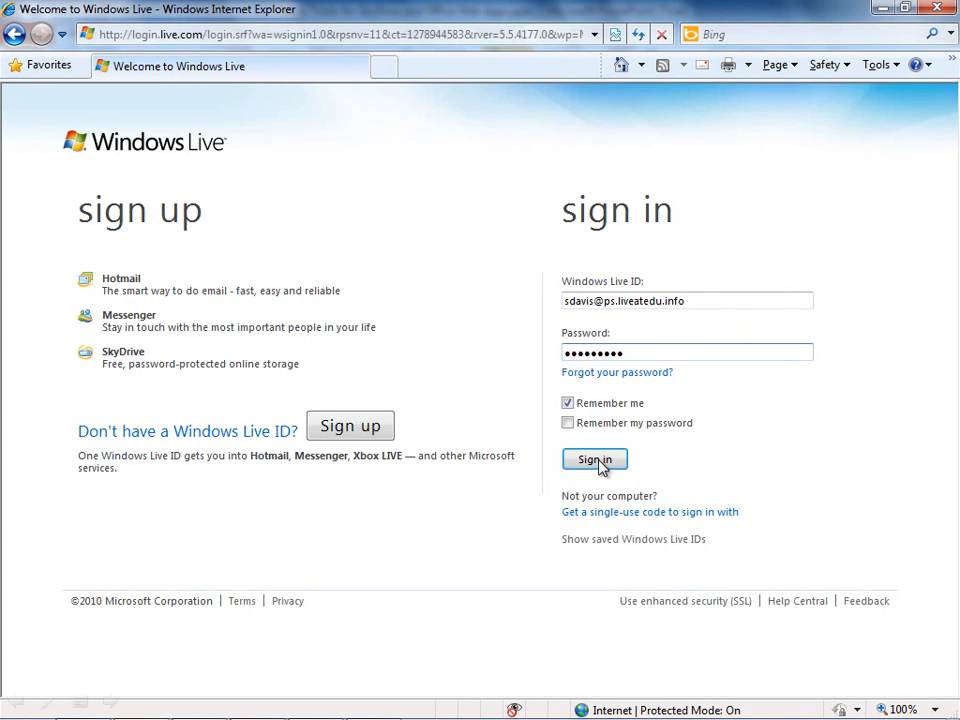
{"action": "left_click", "coordinate": [594, 458]}
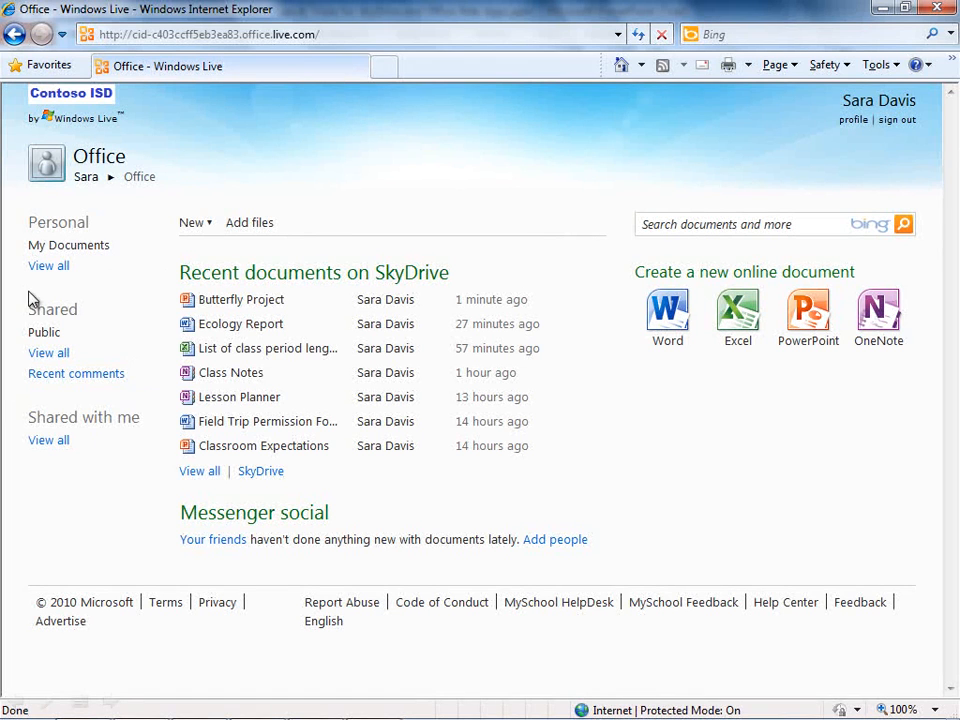
{"action": "mouse_move", "coordinate": [144, 312]}
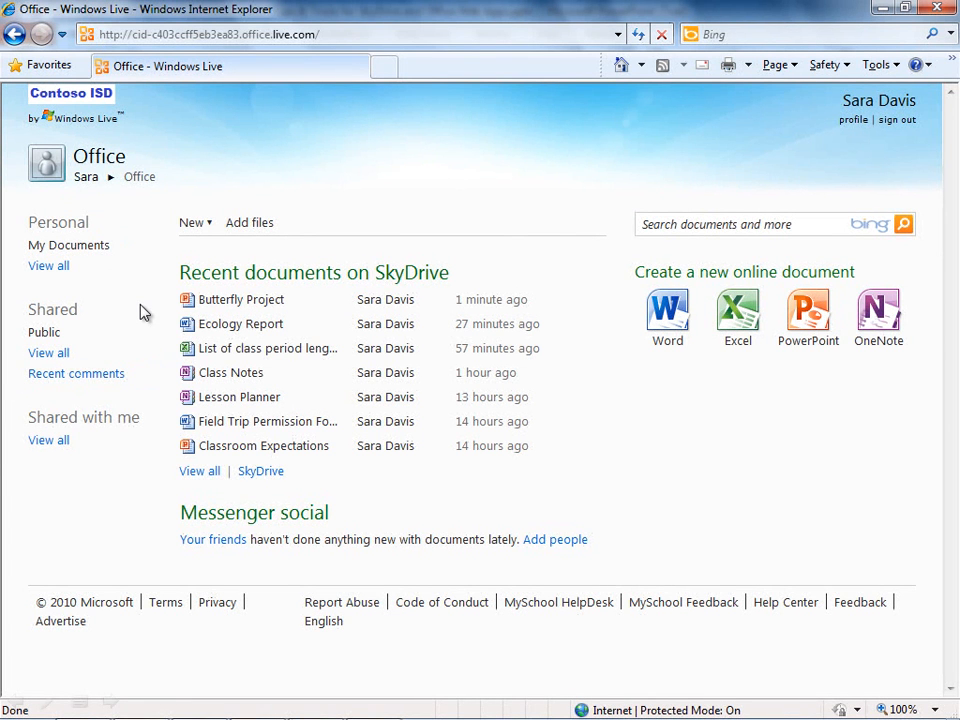
{"action": "mouse_move", "coordinate": [436, 248]}
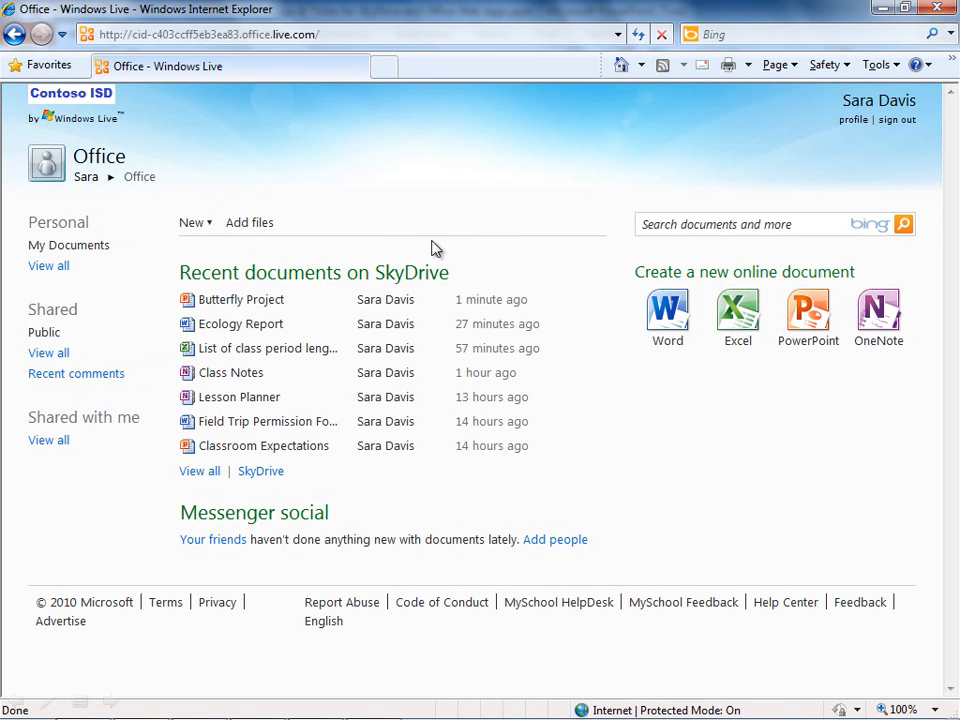
{"action": "mouse_move", "coordinate": [568, 272]}
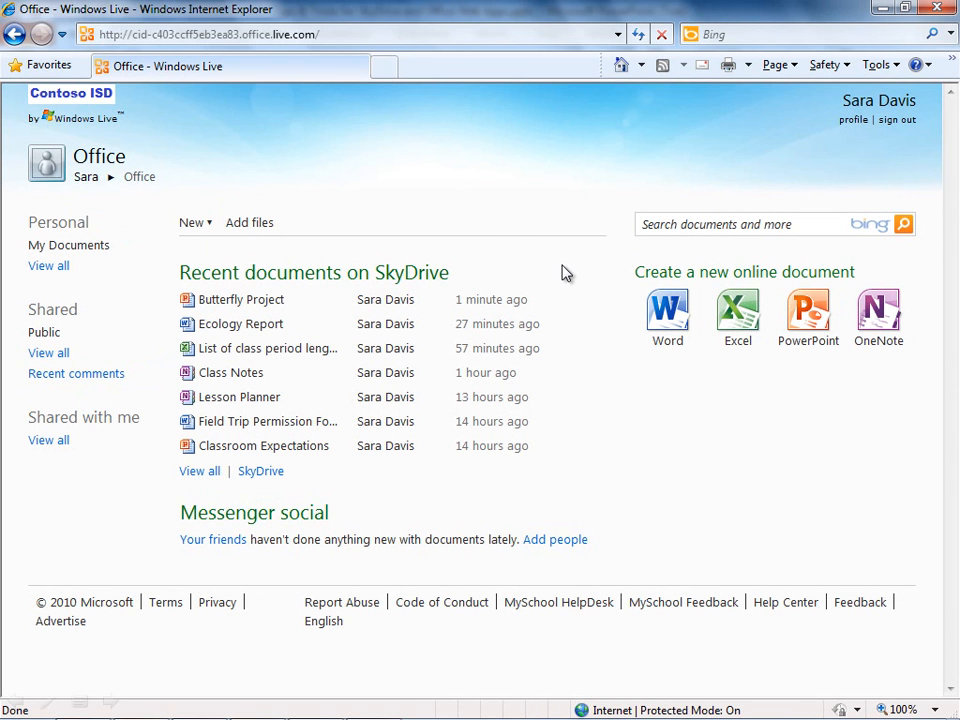
{"action": "mouse_move", "coordinate": [864, 248]}
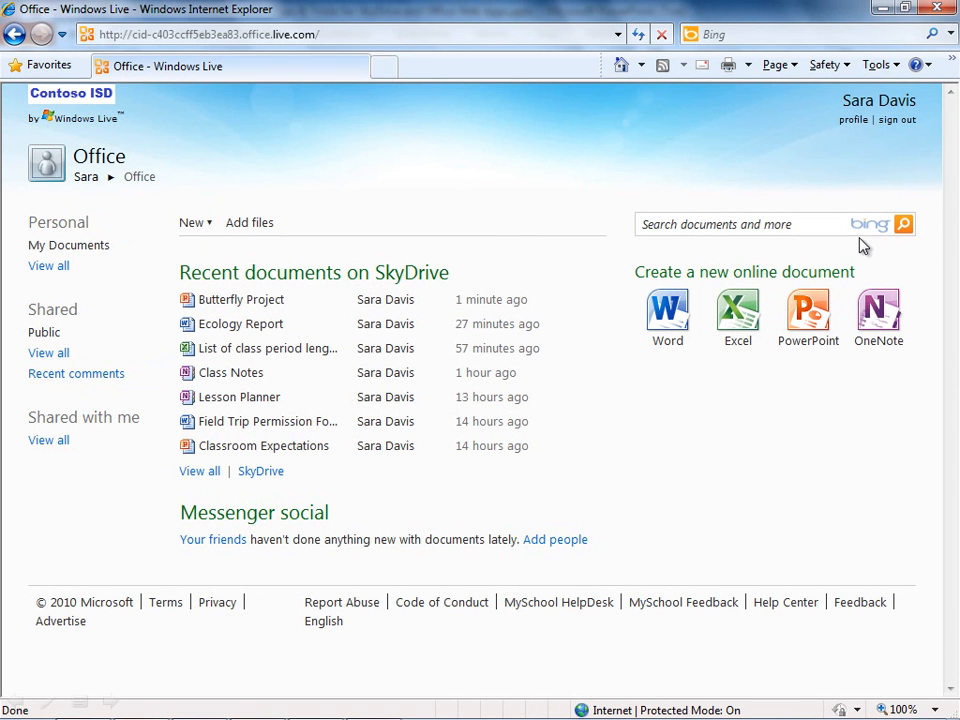
{"action": "mouse_move", "coordinate": [648, 292]}
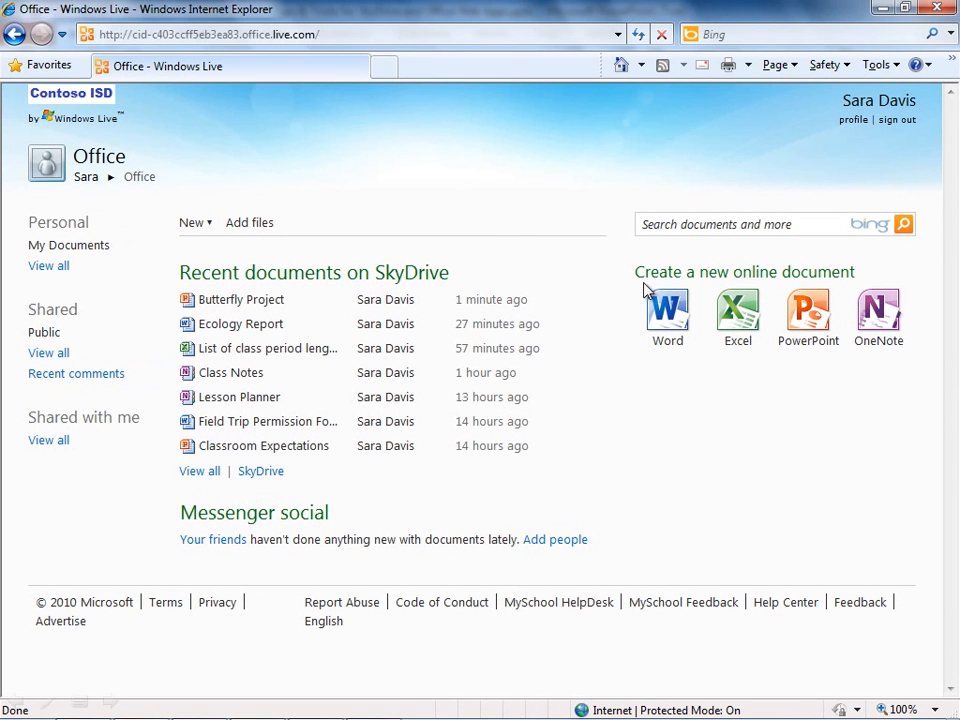
{"action": "mouse_move", "coordinate": [738, 374]}
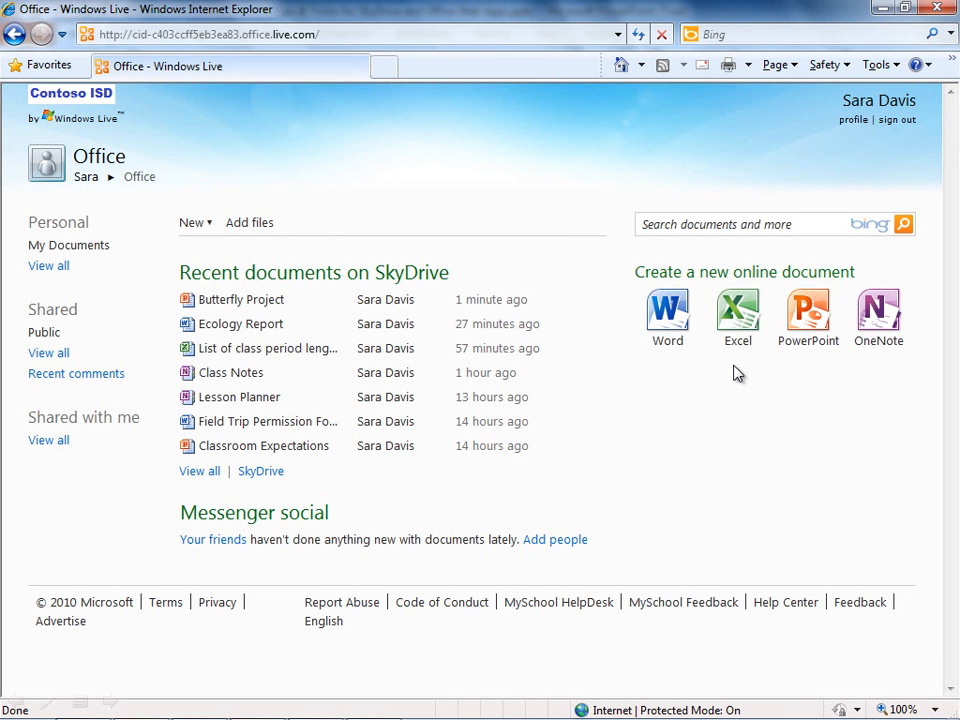
{"action": "mouse_move", "coordinate": [364, 538]}
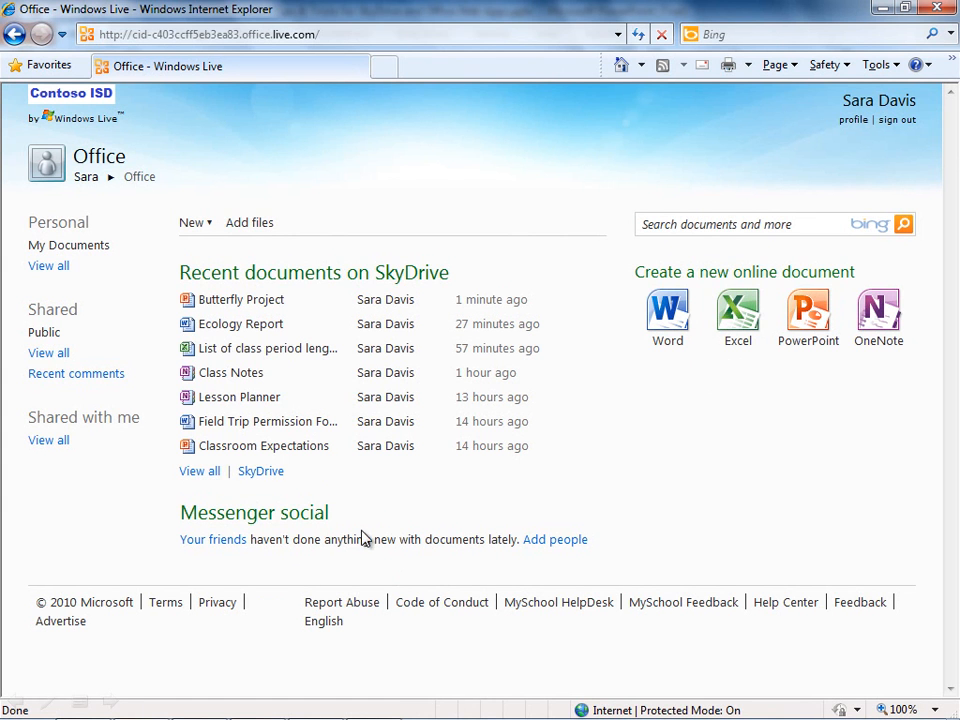
{"action": "mouse_move", "coordinate": [572, 476]}
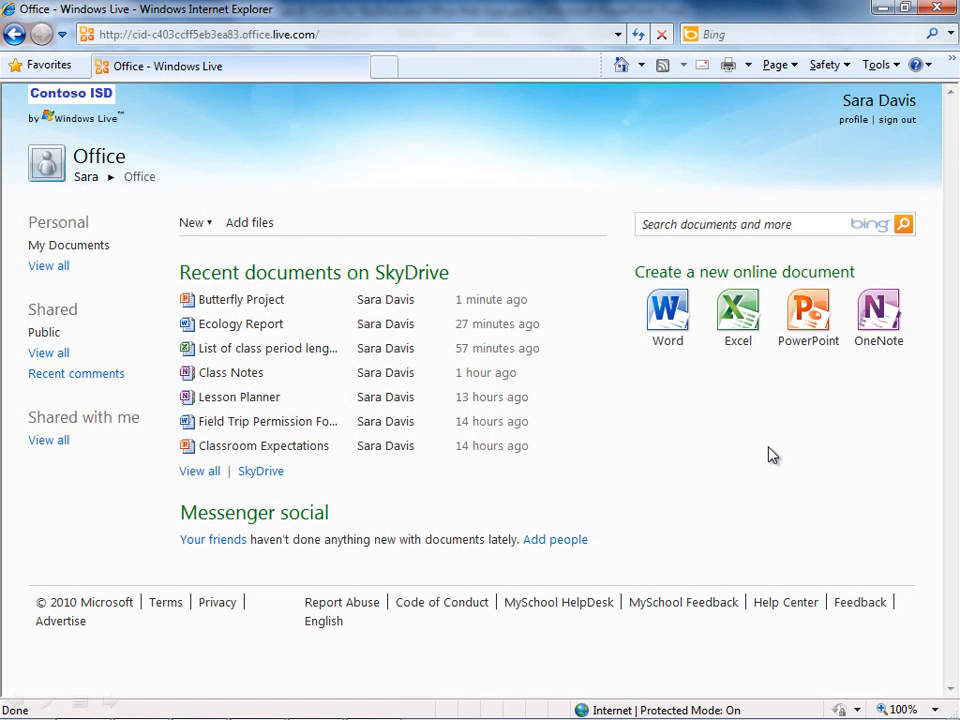
{"action": "mouse_move", "coordinate": [780, 424]}
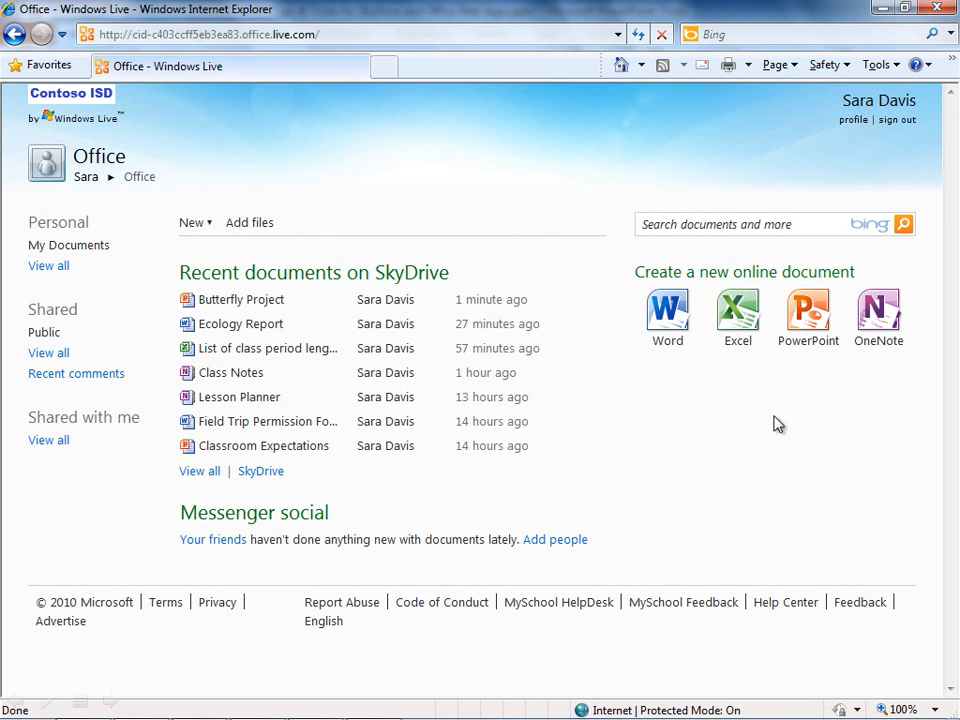
{"action": "mouse_move", "coordinate": [866, 132]}
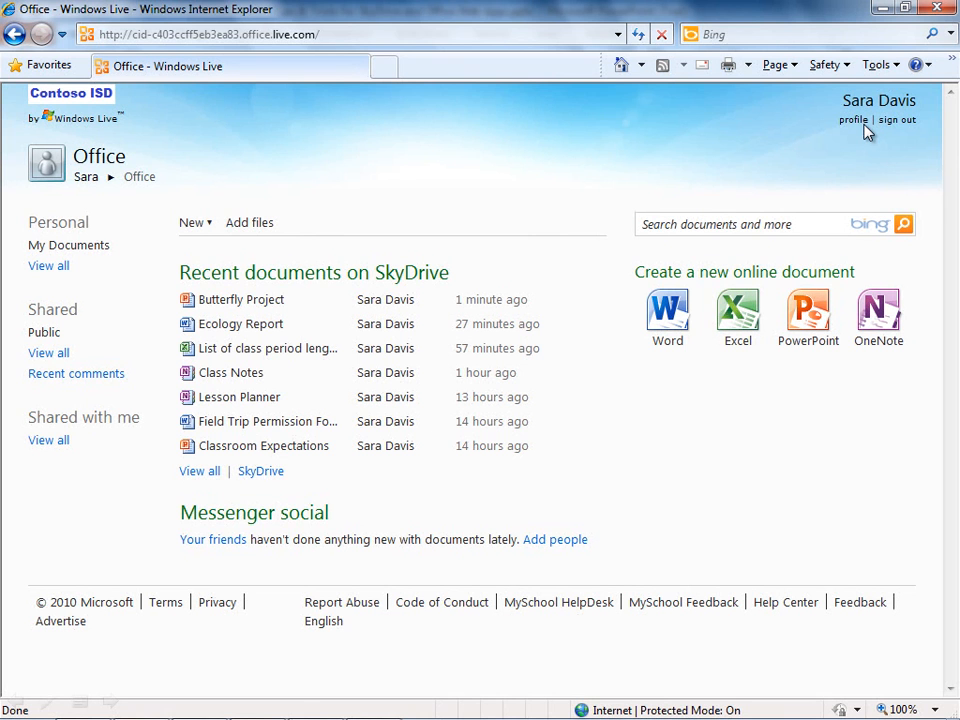
{"action": "mouse_move", "coordinate": [80, 210]}
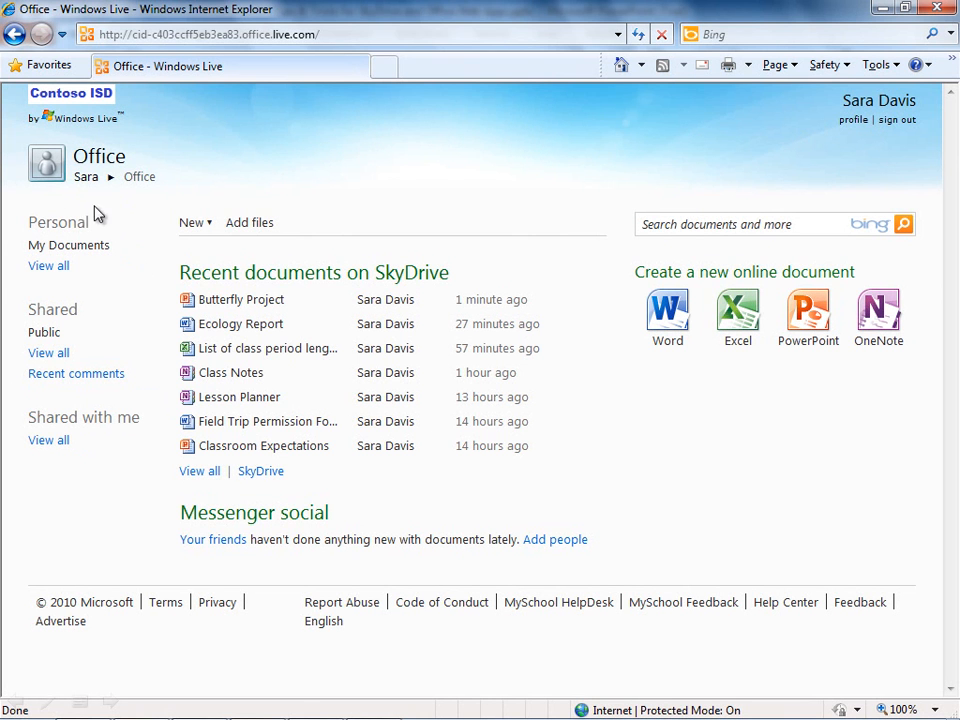
{"action": "mouse_move", "coordinate": [108, 256]}
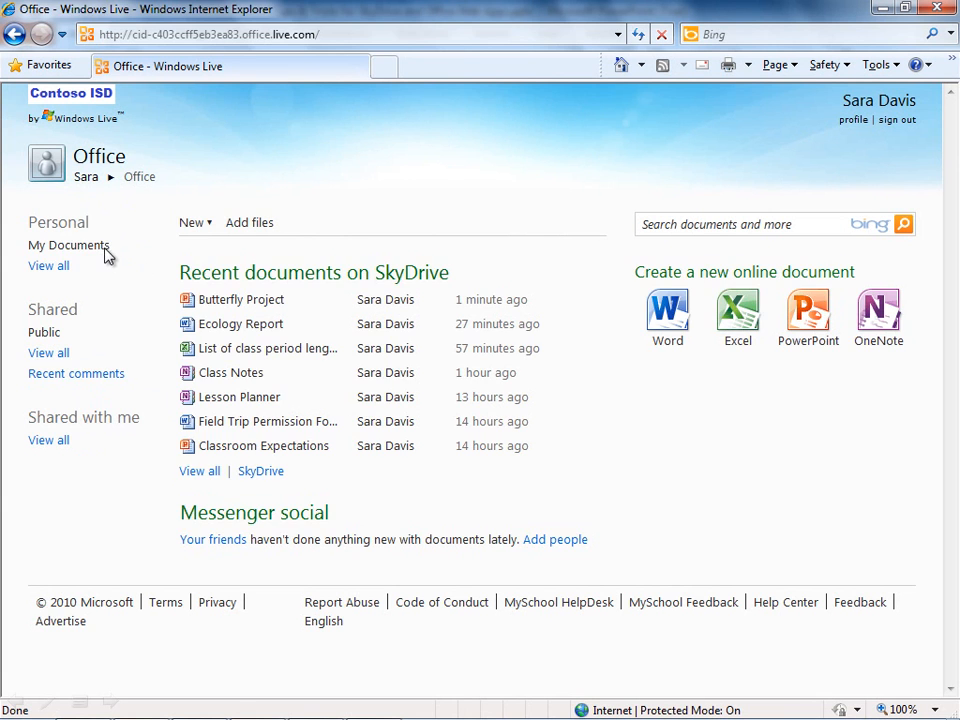
In My Documents, show the More commands (move, copy, rename, download, properties) for Assembly Speech Outline.
{"action": "left_click", "coordinate": [68, 244]}
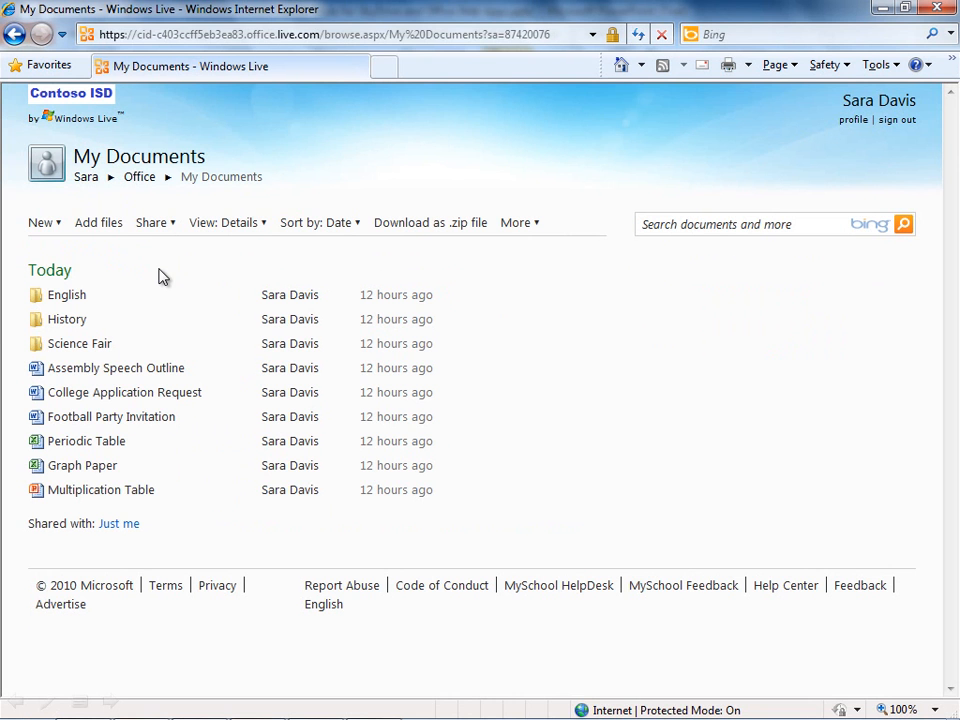
{"action": "mouse_move", "coordinate": [164, 232]}
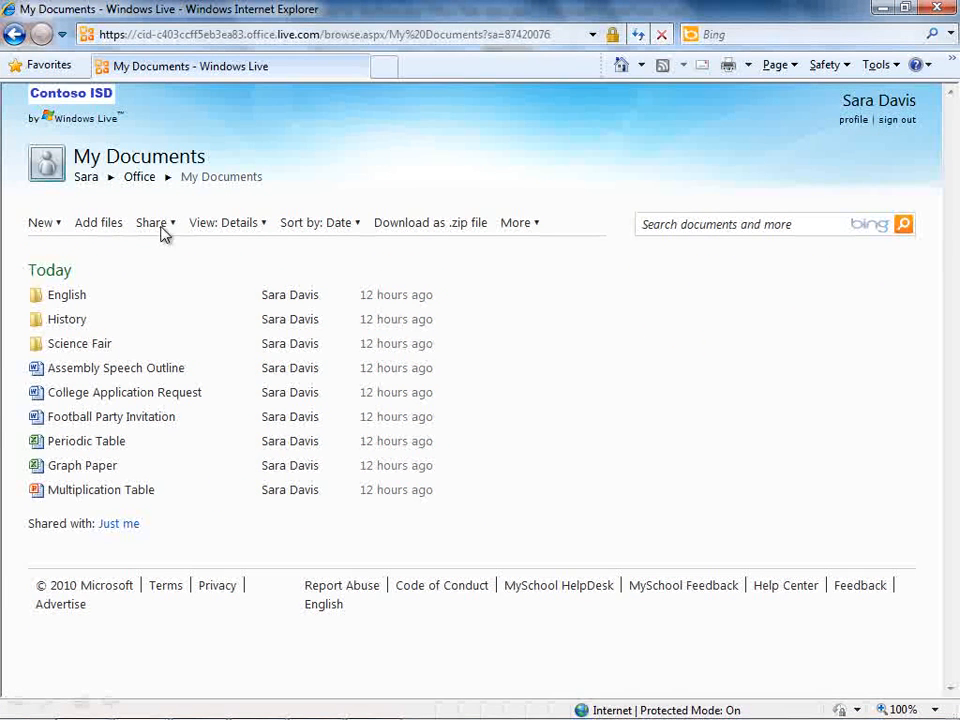
{"action": "left_click", "coordinate": [518, 222]}
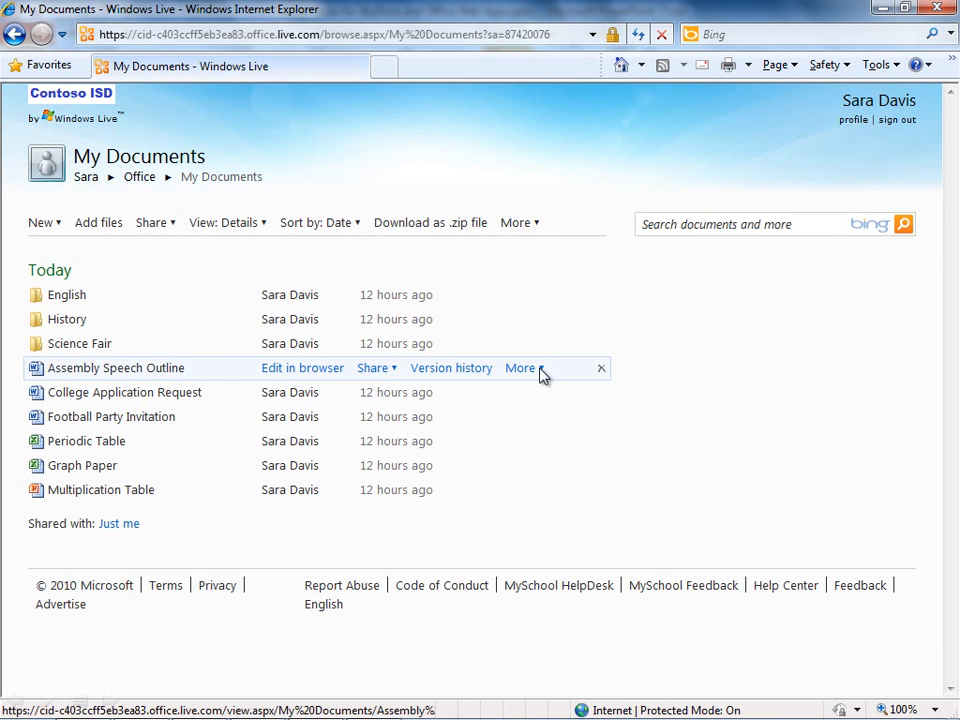
{"action": "left_click", "coordinate": [522, 368]}
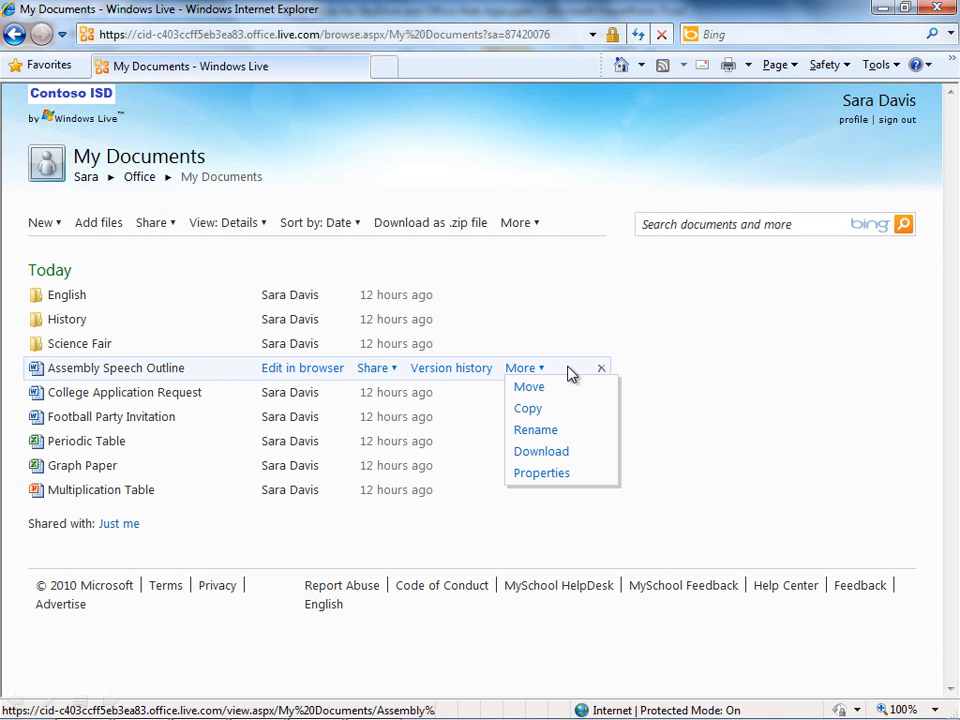